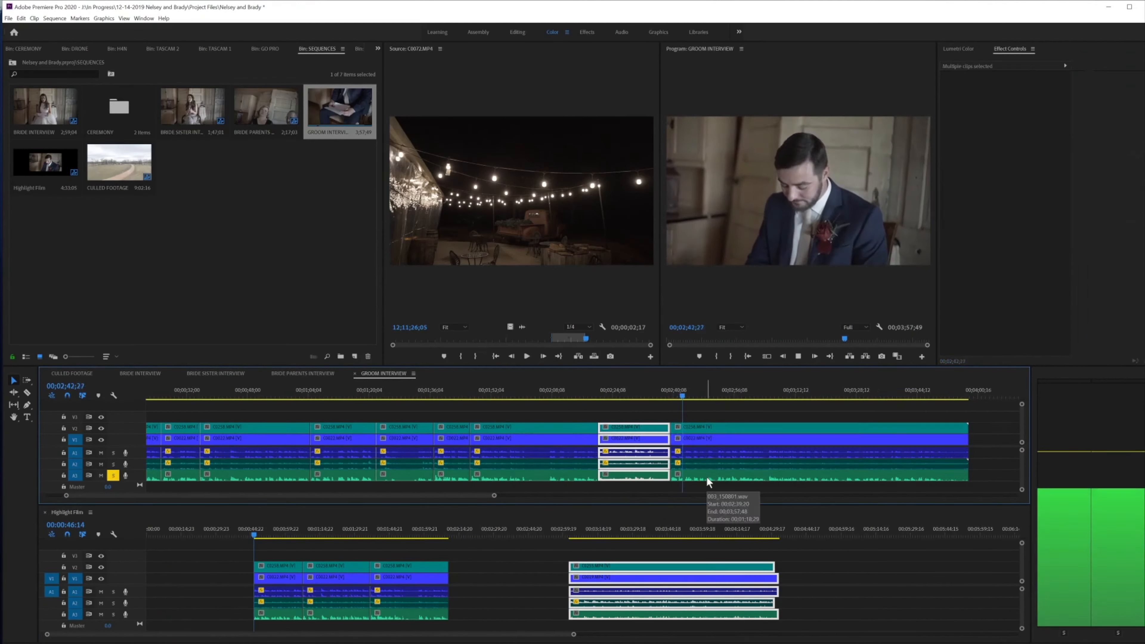
- Switch to the BRIDE SISTER INTERVIEW sequence after adding clips to Highlight Film
click(215, 373)
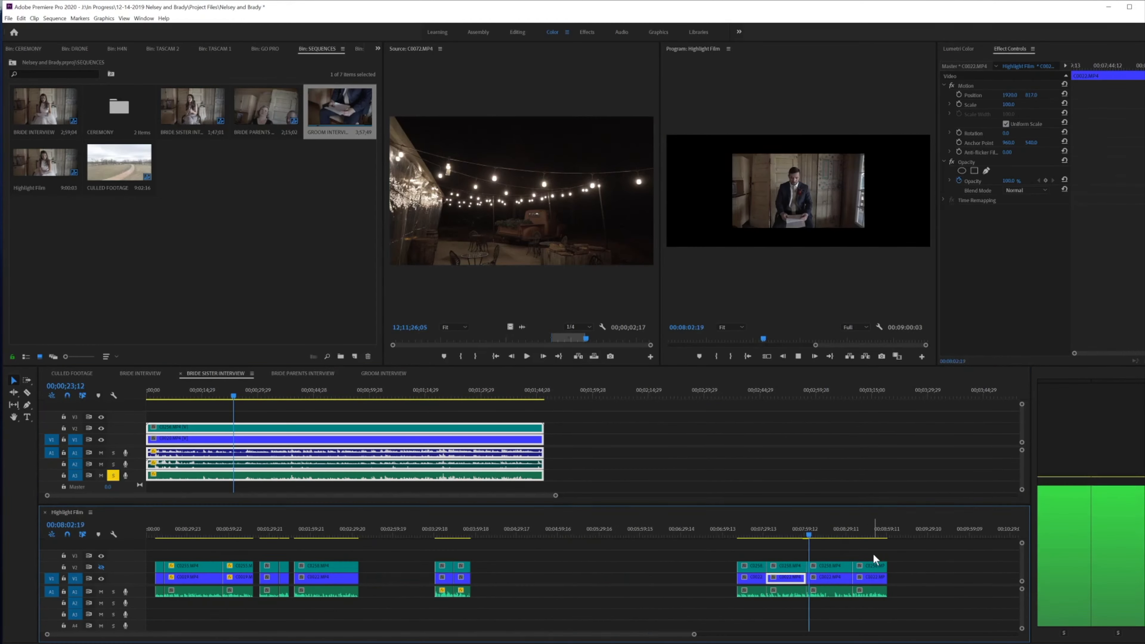